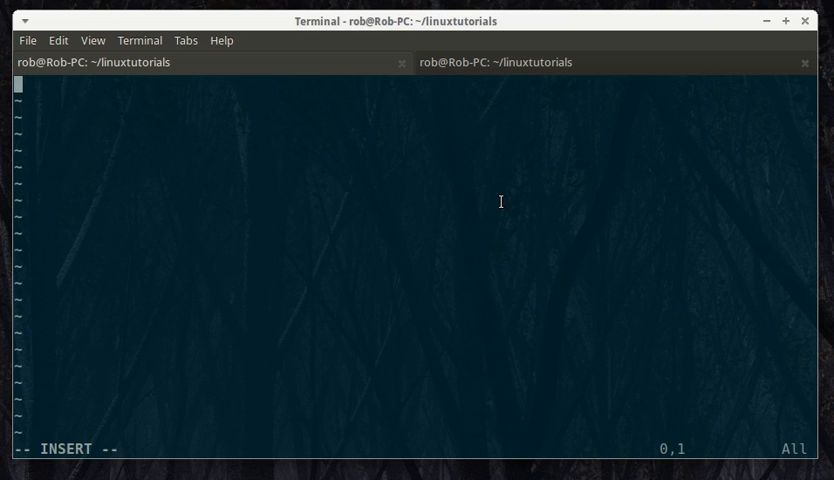
- Write the title 'Change a password in Linux' and two bullets on changing your own and another user's password
type("Change you r")
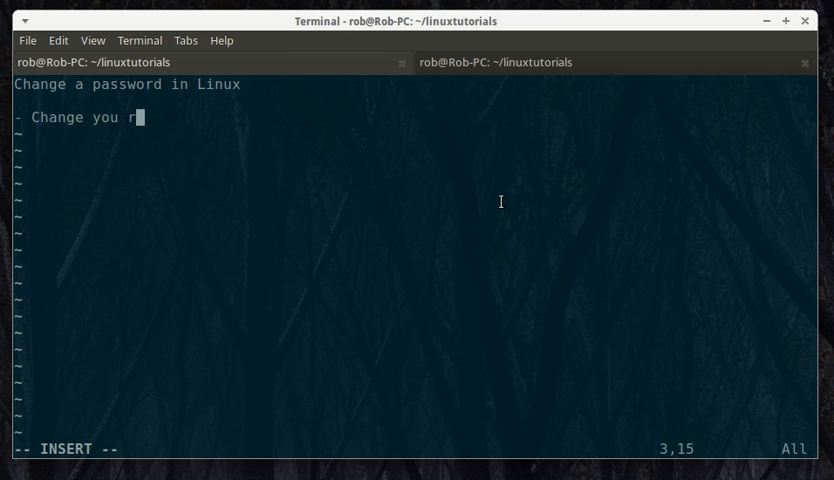
type("egular user's")
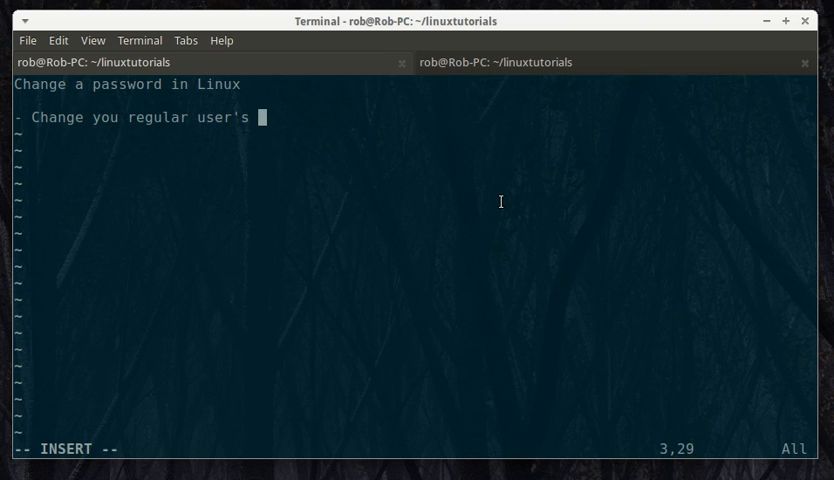
type("password")
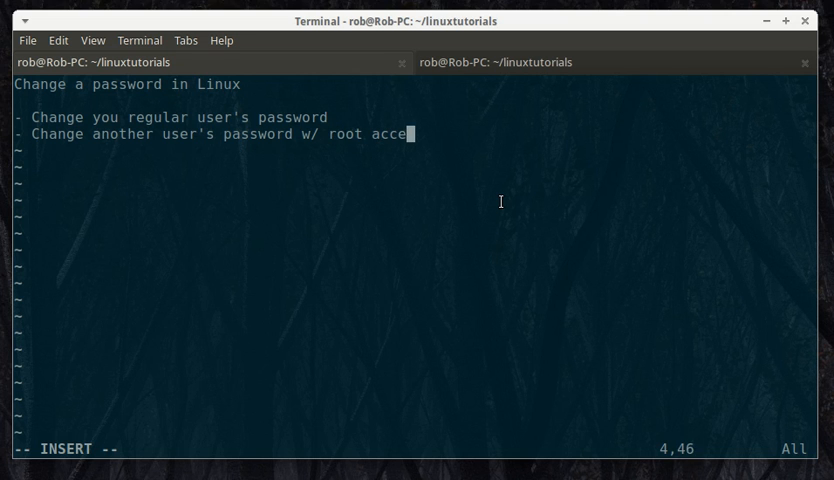
type("s")
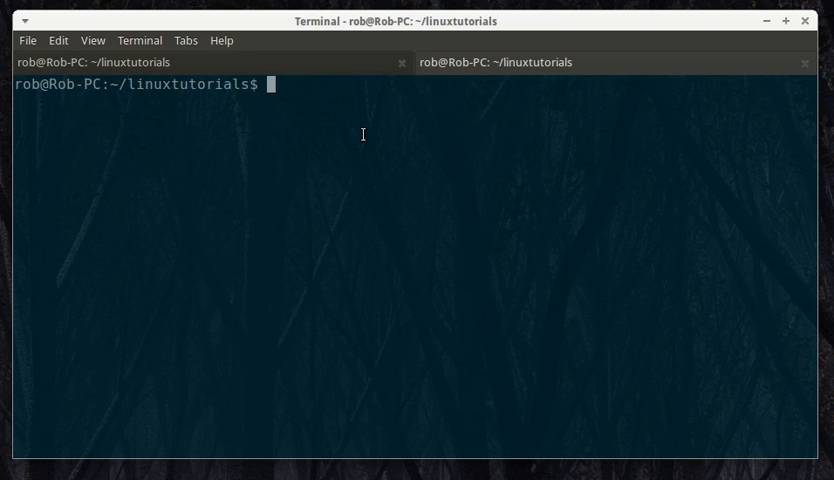
- Confirm the logged-in user with whoami and start passwd for that user
type("who")
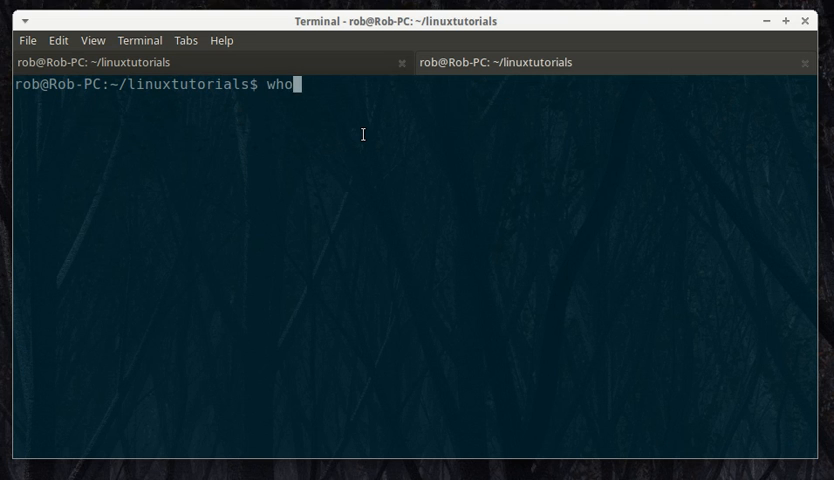
type("ami")
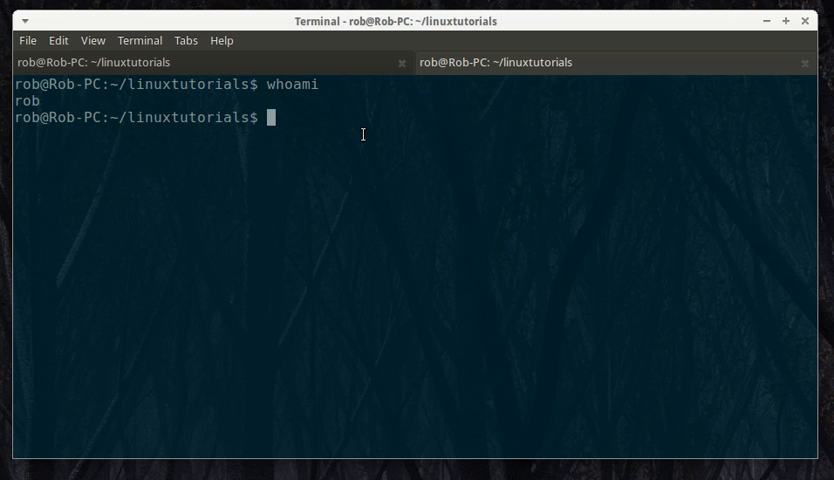
type("p")
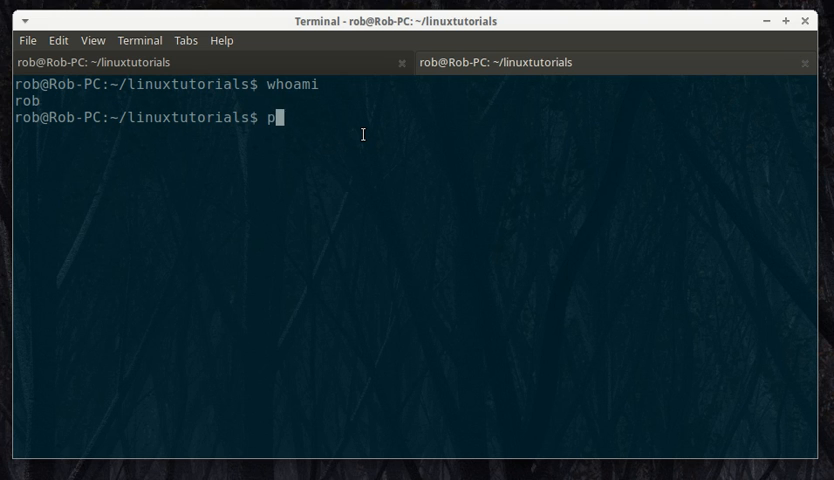
type("asswd")
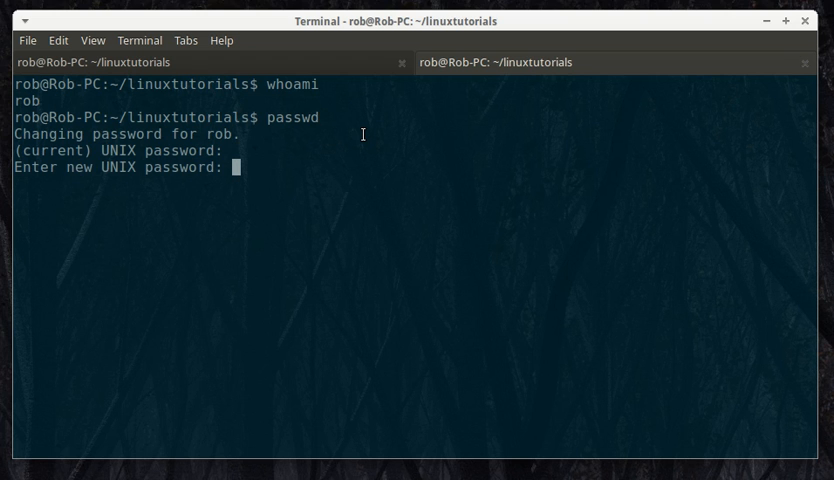
- Enter and confirm the new password so passwd updates it, then begin a cat command
key("Return")
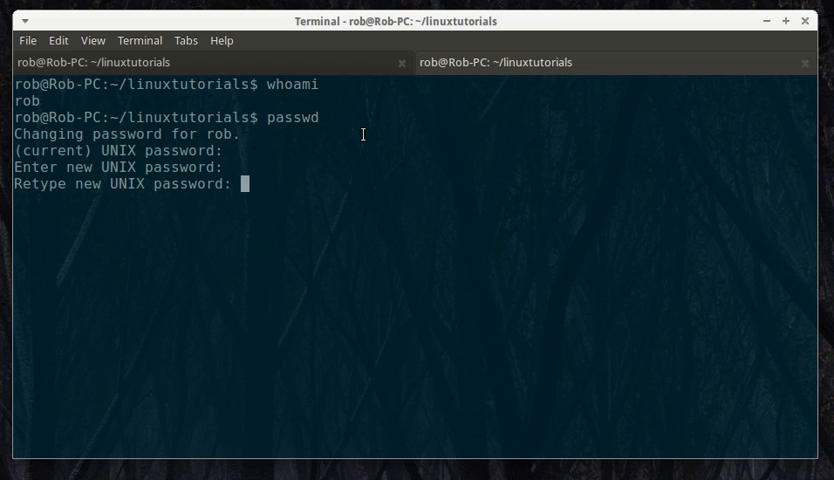
key("Return")
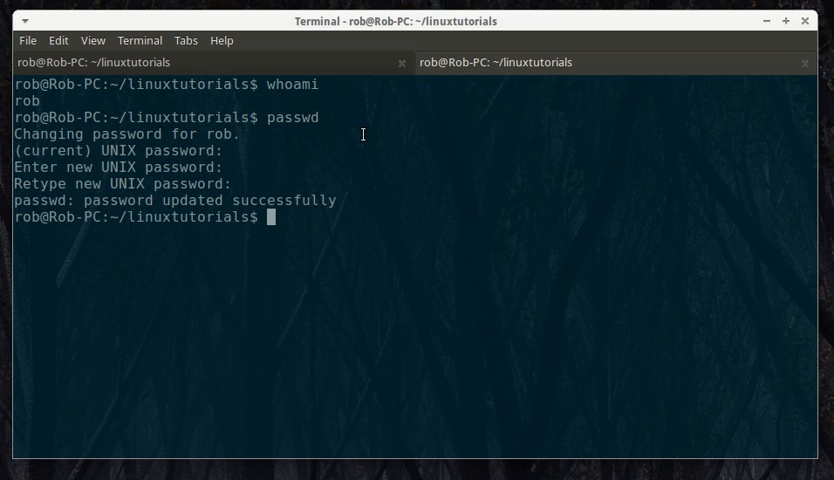
type("cat")
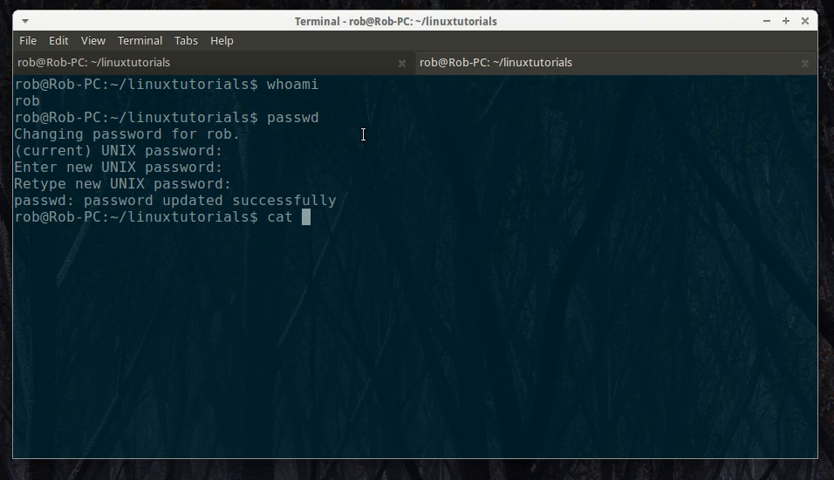
- Filter /etc/passwd with grep lt to show user lt's account entry, retrying after a typo
type("/etc/passwd|")
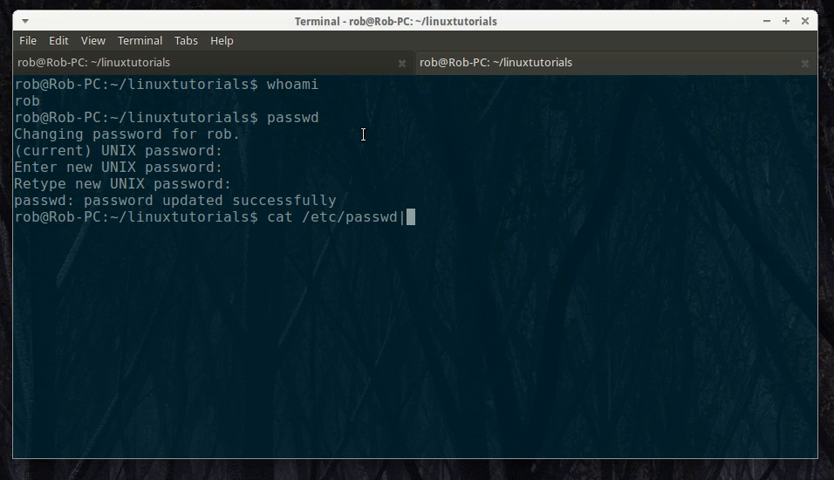
type("lt")
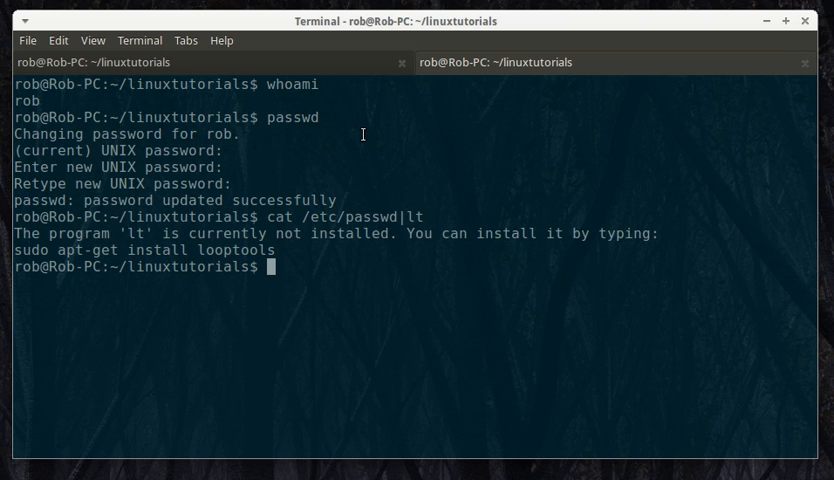
type("cat /etc/passwd|")
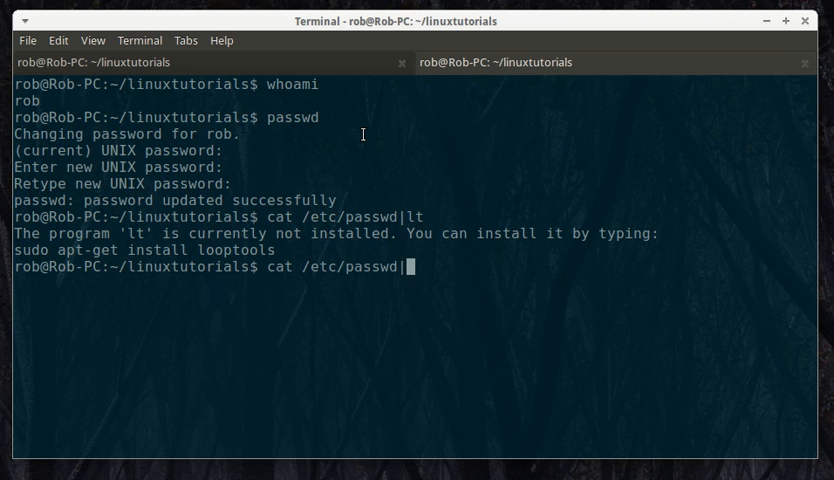
type("grep lt")
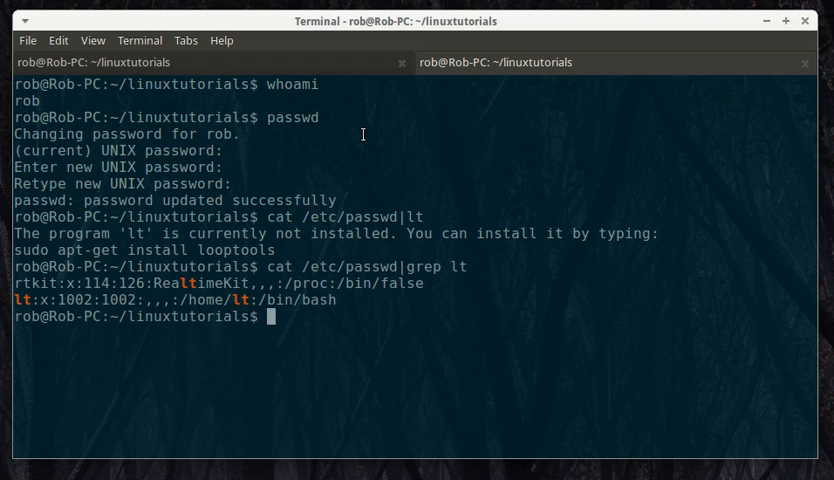
mouse_move(332, 300)
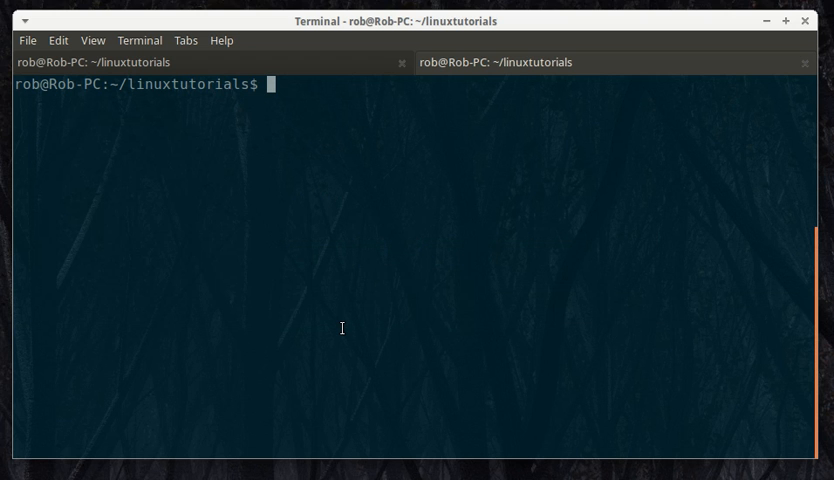
- Become root with su - after trimming a mistyped sudo
type("sudo")
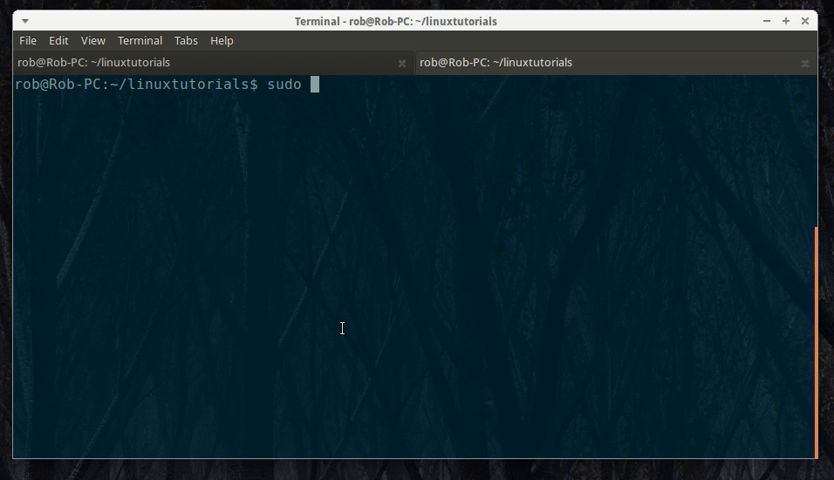
key("BackSpace")
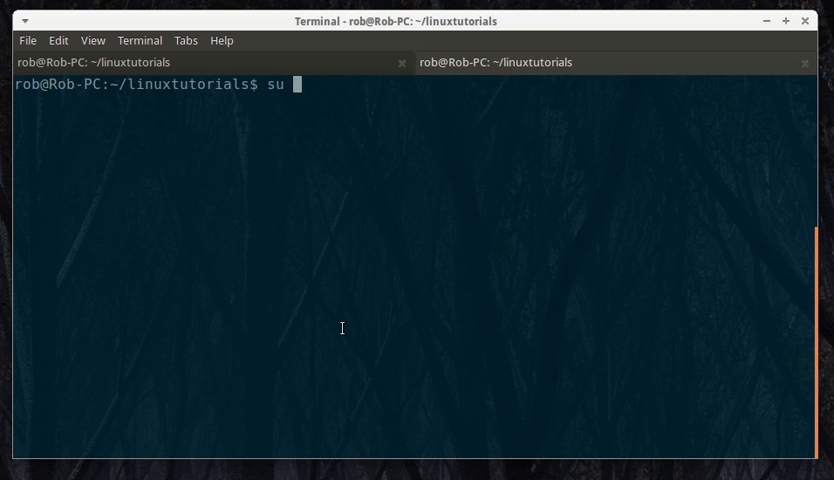
type("-")
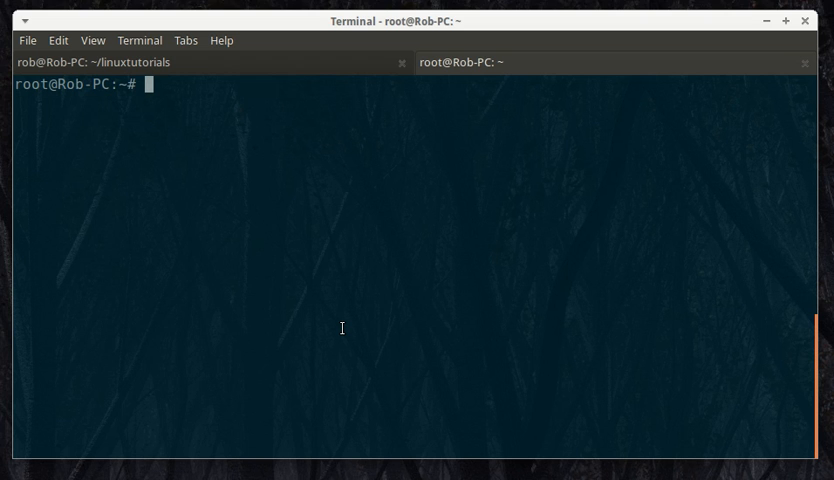
- As root, run passwd lt and set user lt's new password successfully
type("p")
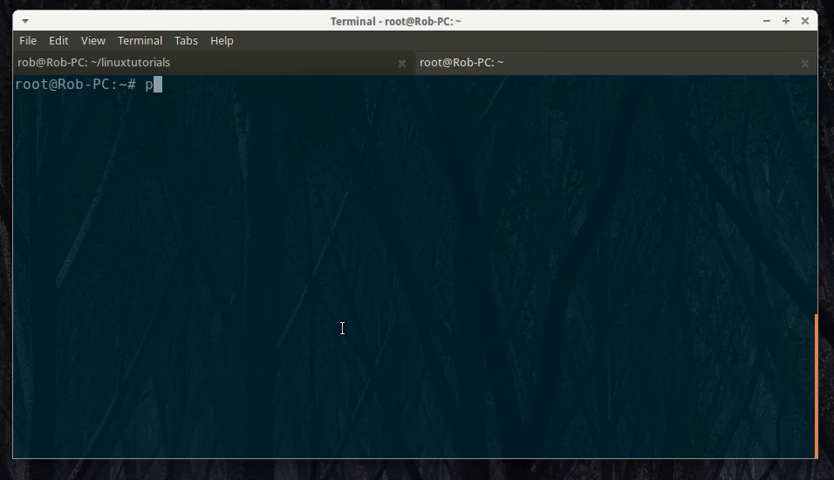
type("asswd l")
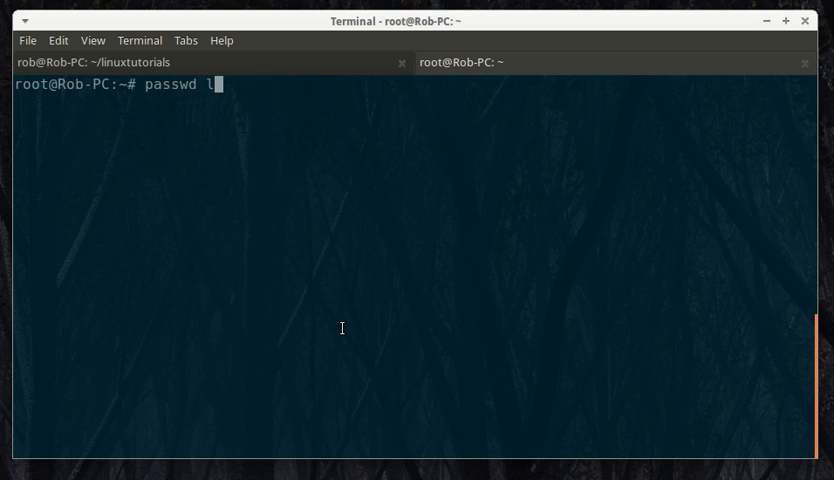
type("t")
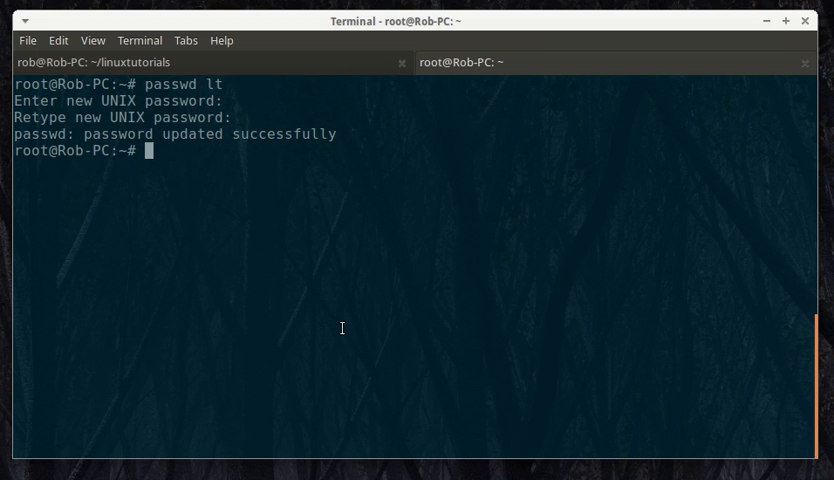
type("passwd lt")
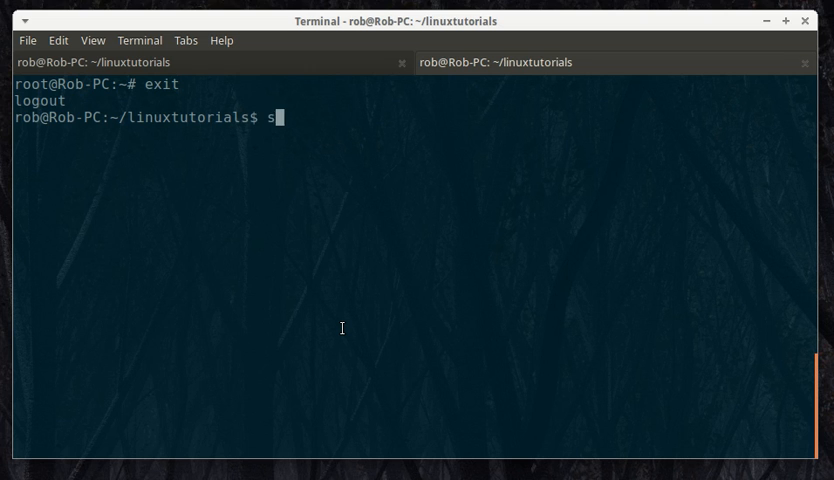
- Run sudo passwd lt, retry the sudo password once, and set lt's new password
type("udo passwd")
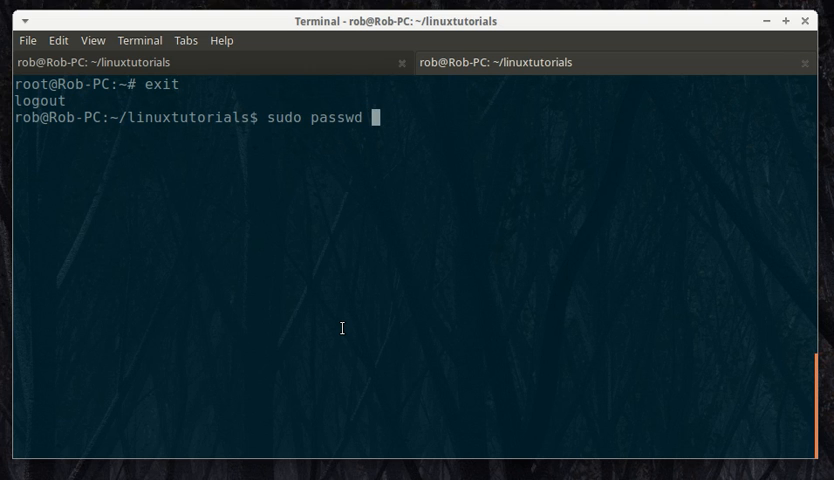
type("lt")
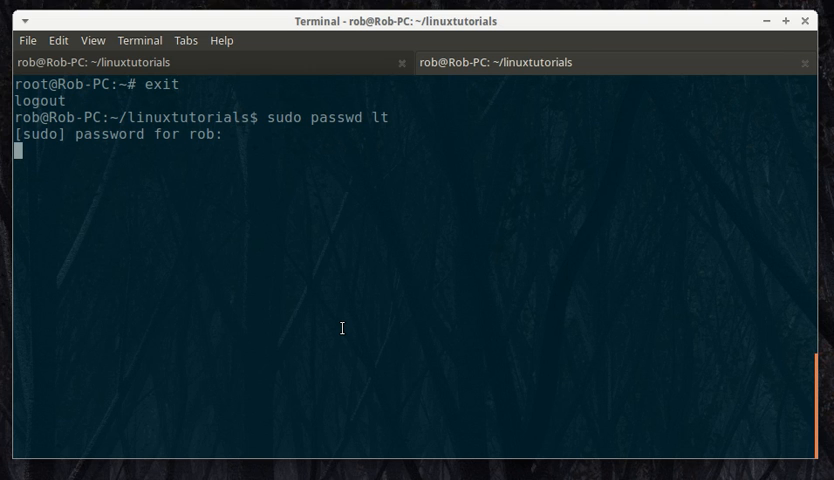
key("Return")
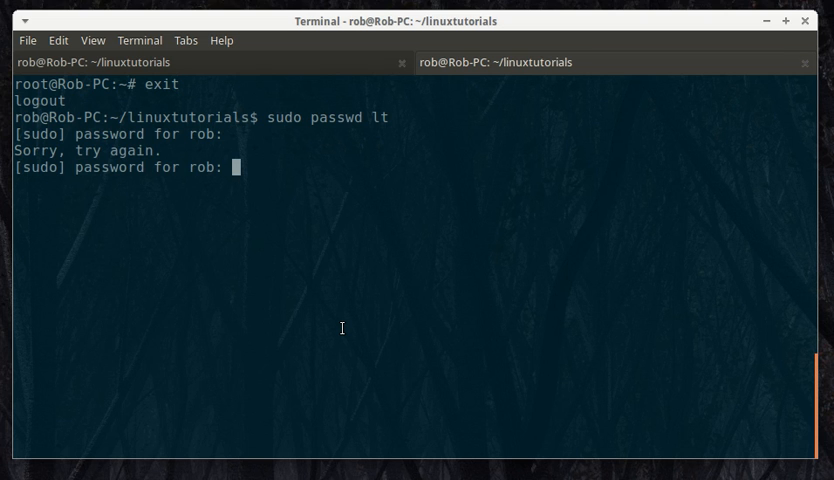
key("Return")
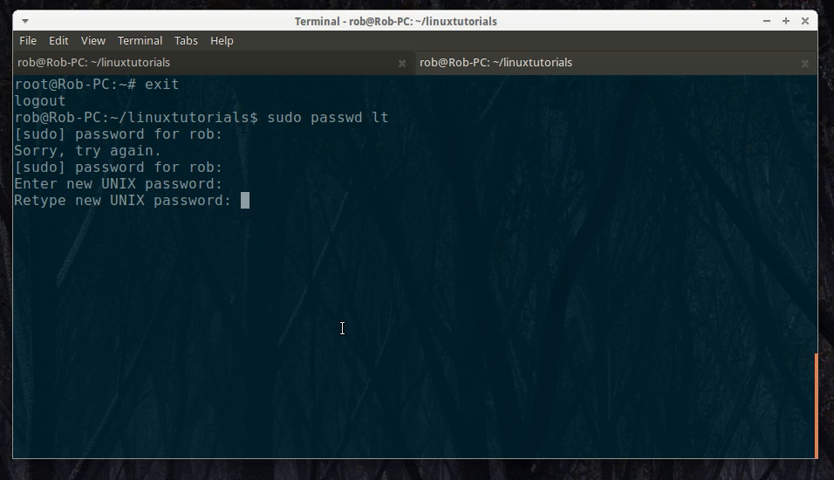
key("Return")
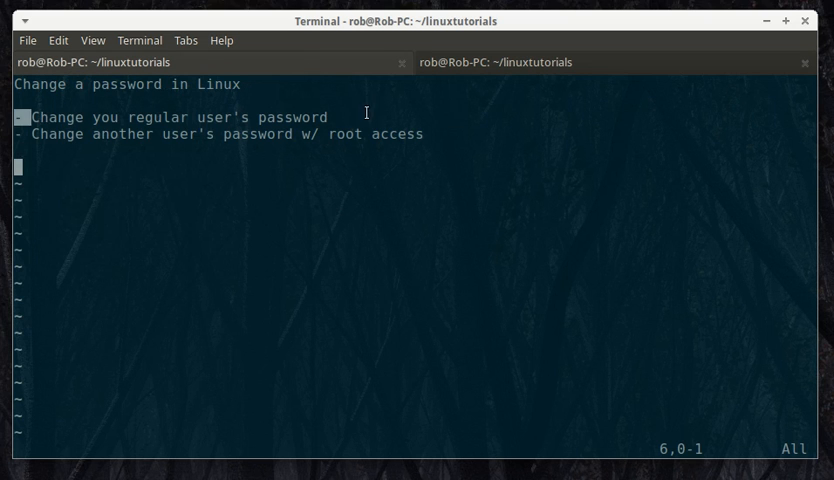
- Add the commands passwd, su - and sudo on separate lines under the notes
type("pa")
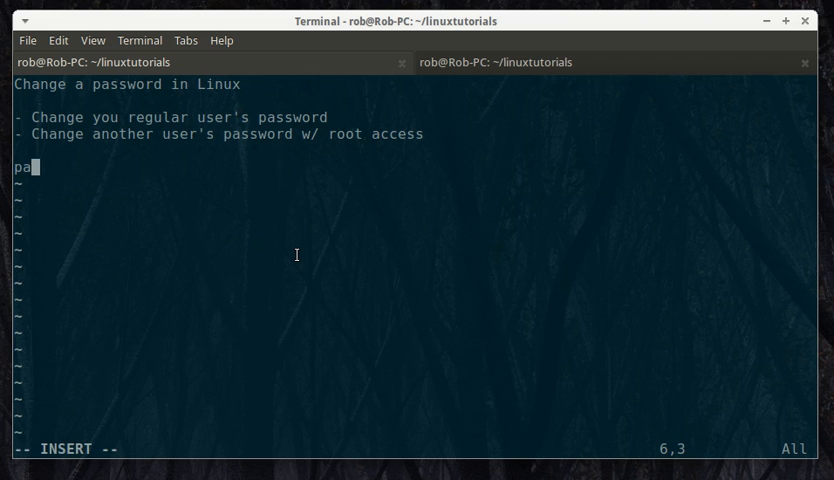
type("swd")
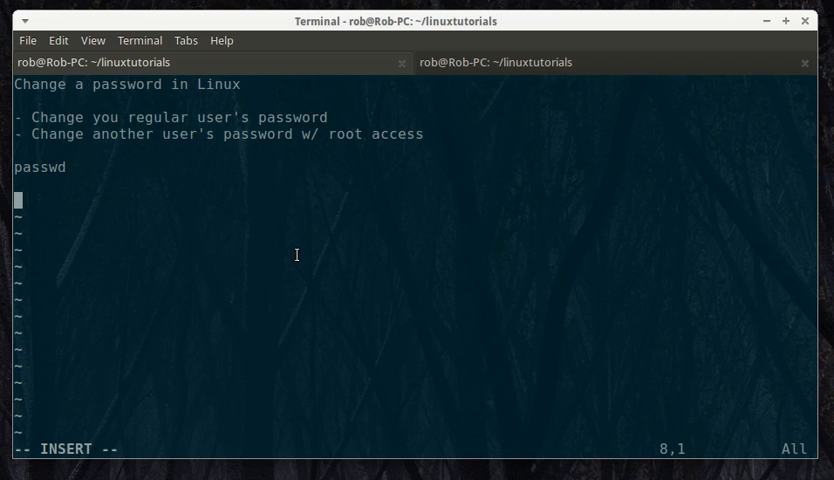
type("su -")
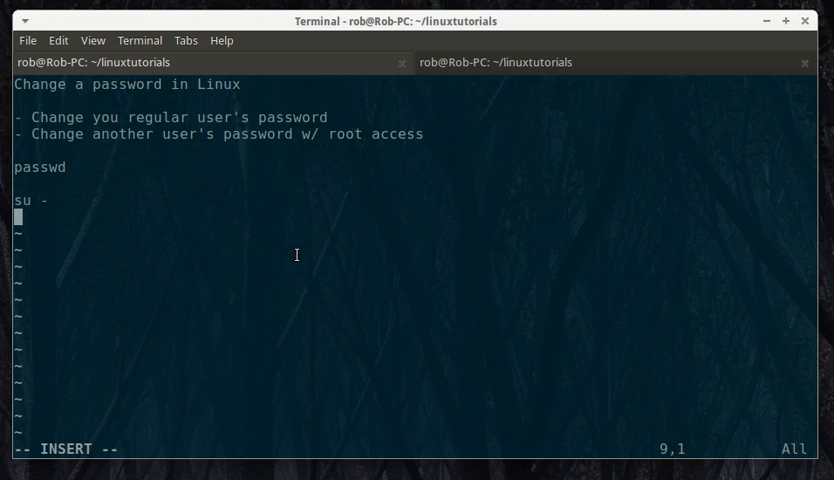
type("sudo")
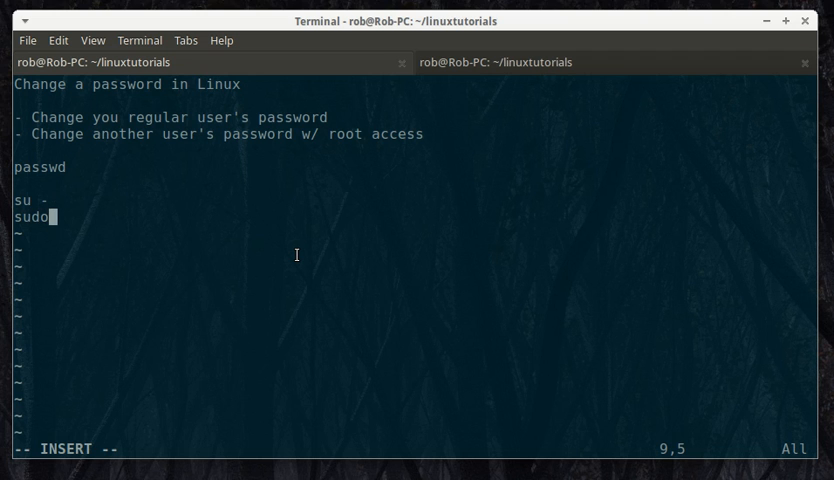